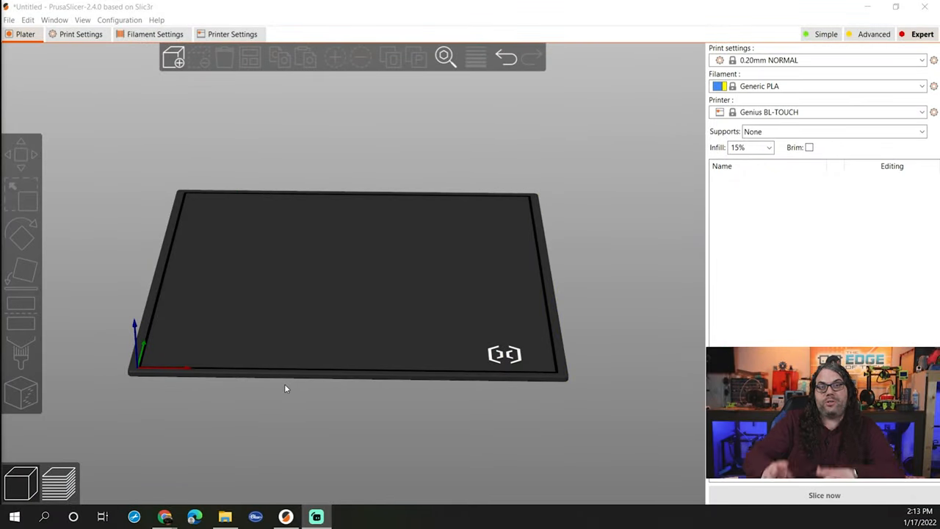
{"action": "mouse_move", "coordinate": [335, 274]}
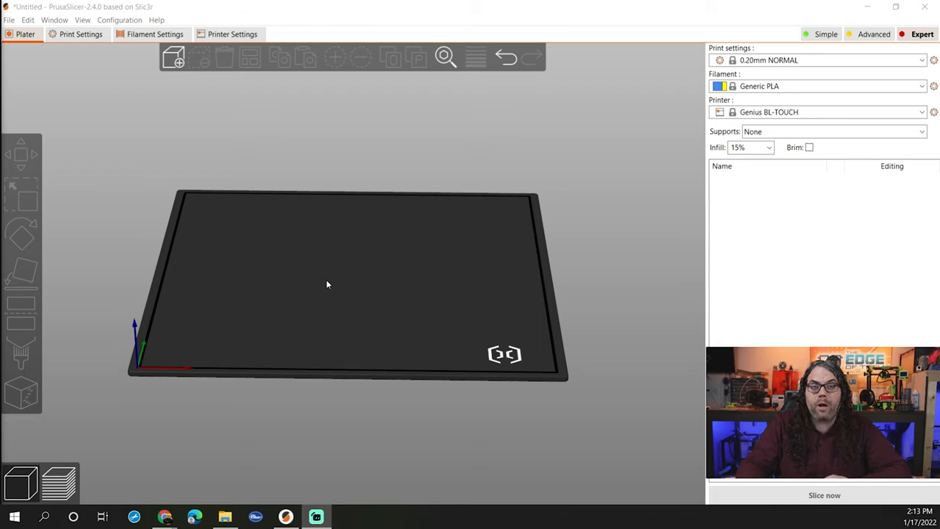
{"action": "mouse_move", "coordinate": [326, 323]}
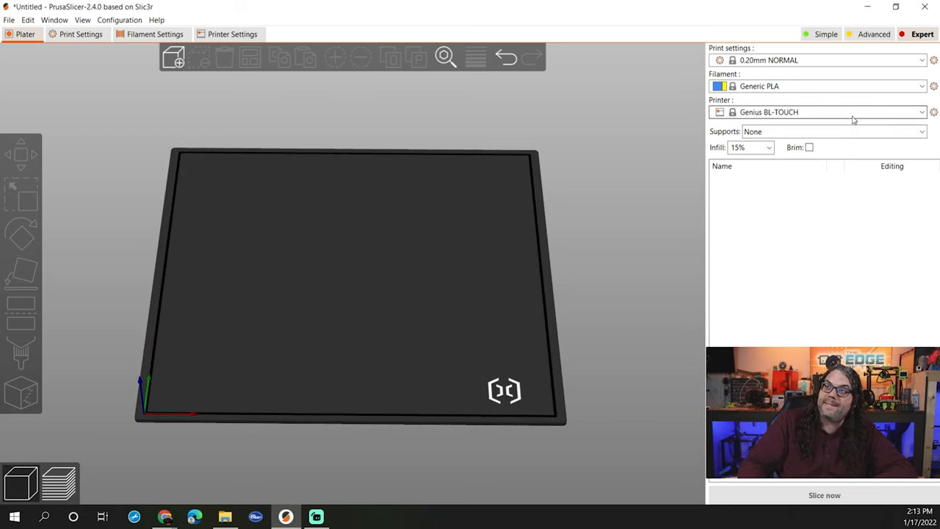
Step: Keep the Genius BL-TOUCH printer profile selected in the printer list
{"action": "left_click", "coordinate": [923, 112]}
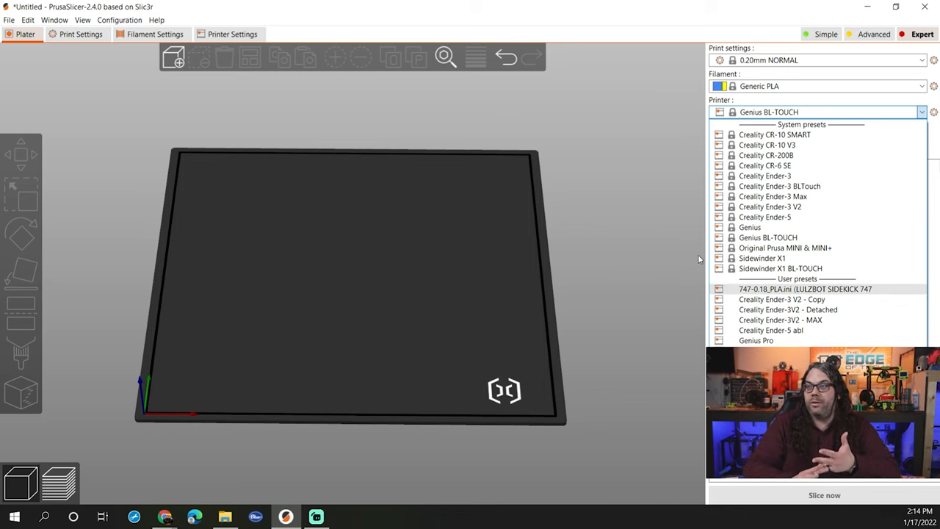
{"action": "mouse_move", "coordinate": [683, 256]}
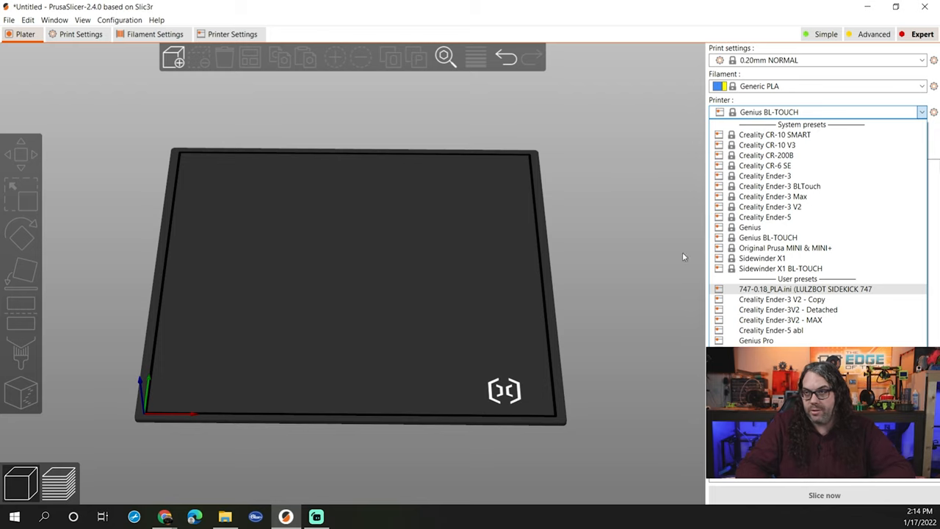
{"action": "left_click", "coordinate": [769, 238]}
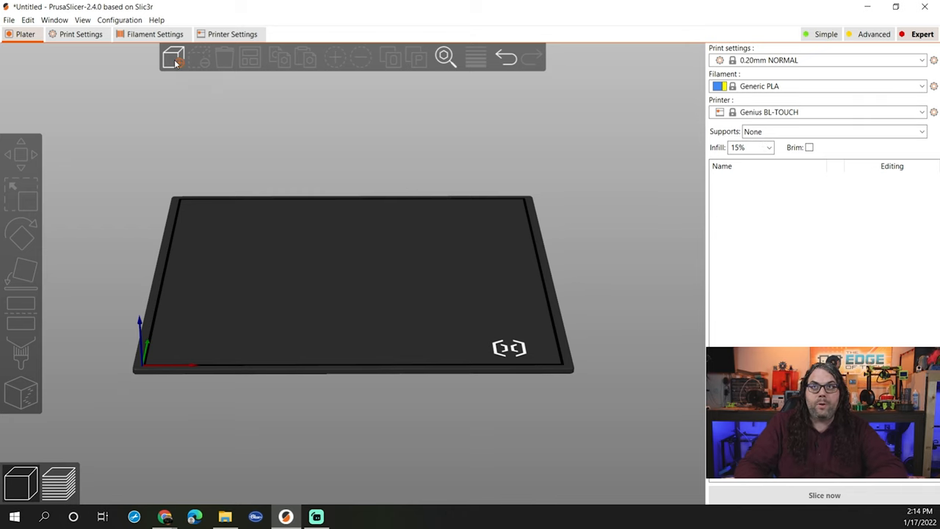
Step: Import the figurine STL from the Downloads folder onto the print bed
{"action": "left_click", "coordinate": [174, 57]}
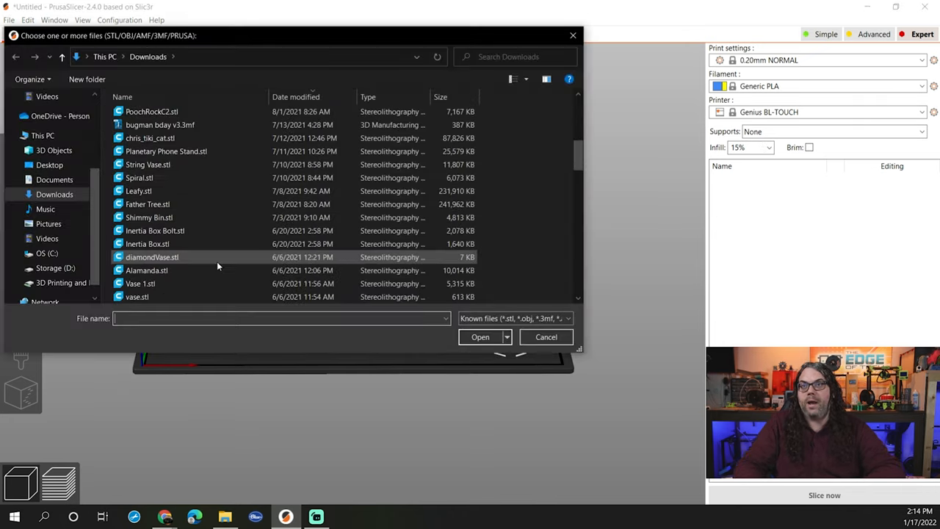
{"action": "scroll", "scroll_direction": "down", "scroll_amount": 3}
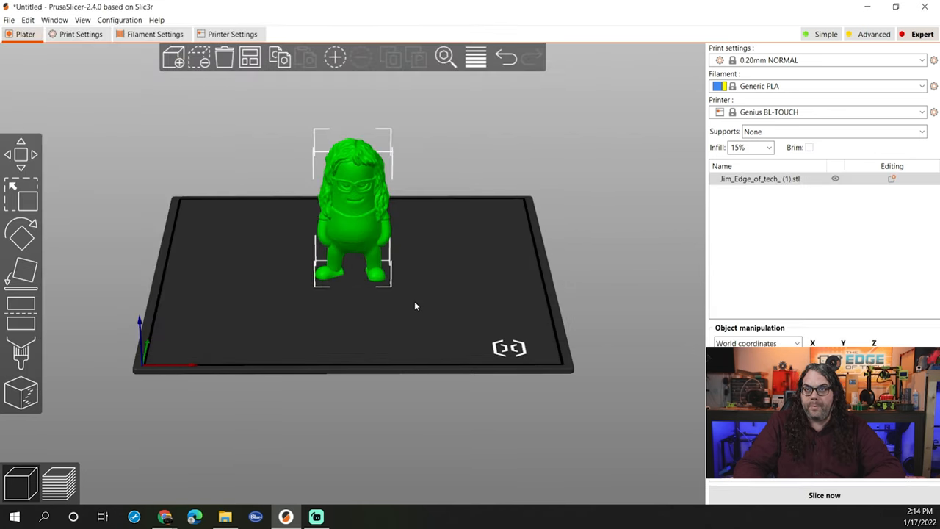
{"action": "left_click_drag", "start_coordinate": [414, 305], "coordinate": [411, 285]}
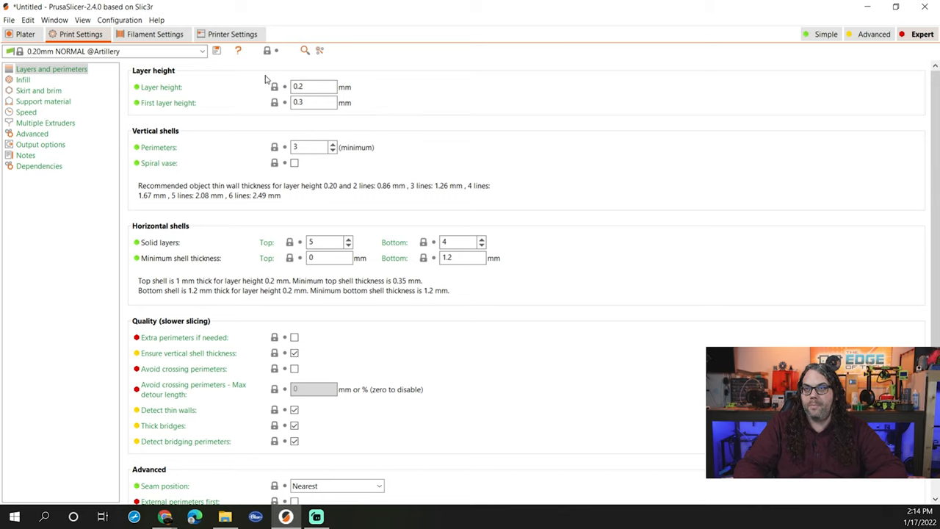
{"action": "mouse_move", "coordinate": [230, 101]}
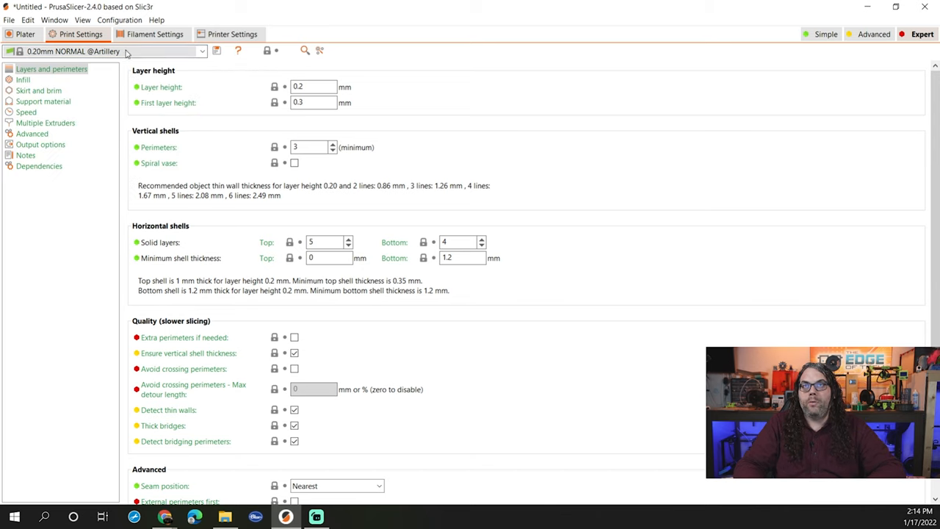
{"action": "left_click", "coordinate": [154, 34]}
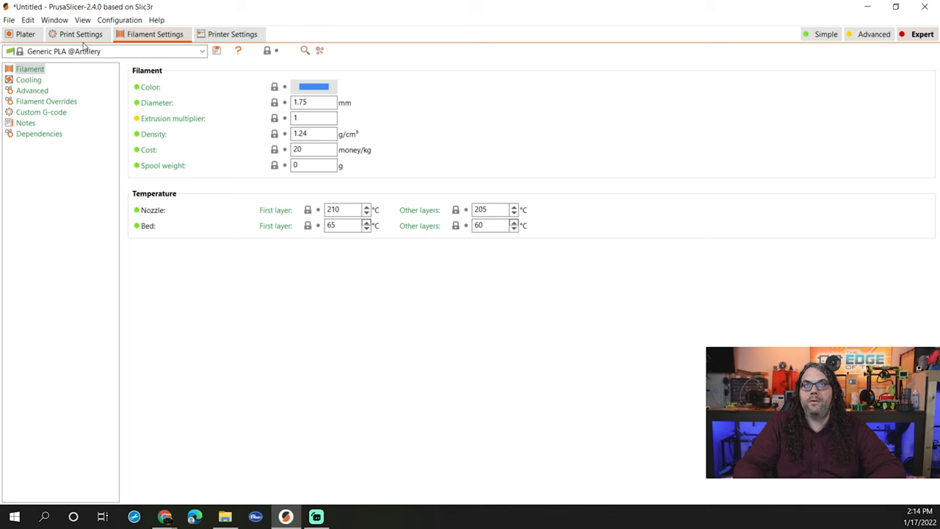
{"action": "left_click", "coordinate": [24, 34]}
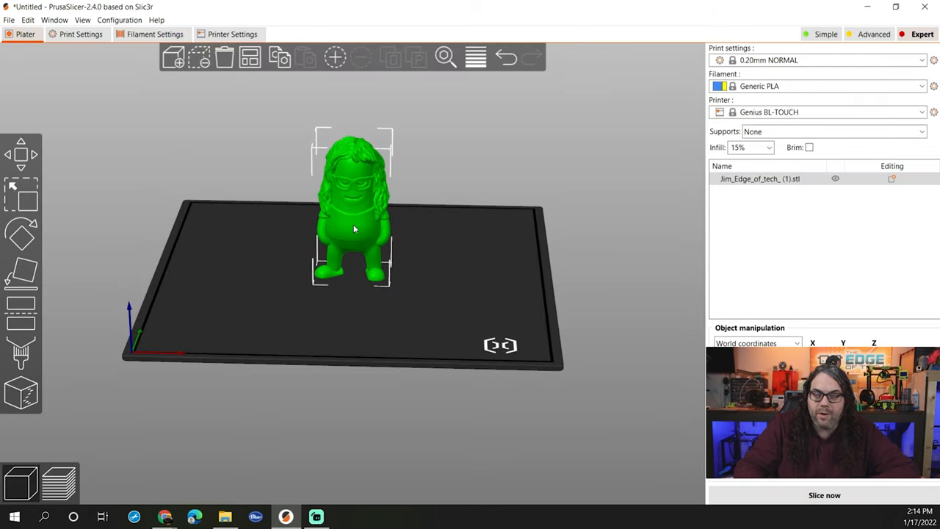
Step: Simplify the figurine's mesh at Medium detail level via Simplify model
{"action": "right_click", "coordinate": [353, 229]}
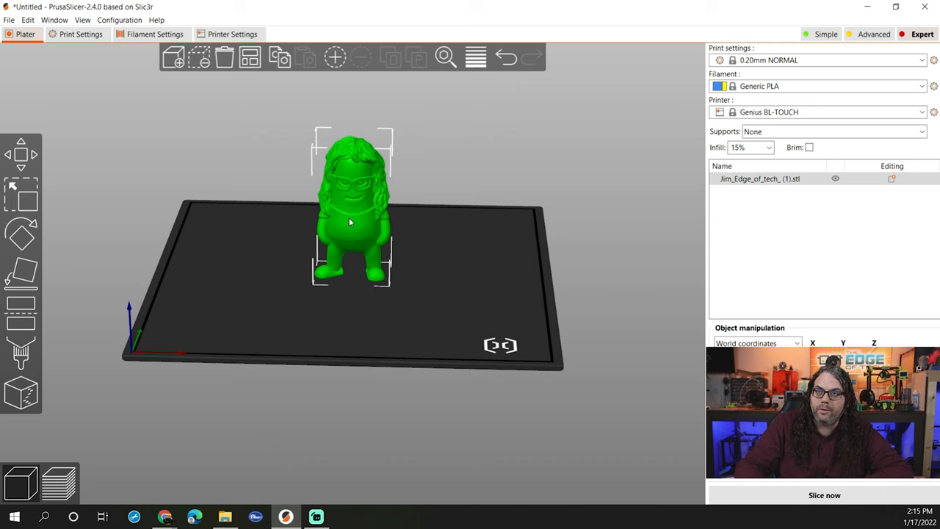
{"action": "right_click", "coordinate": [350, 223]}
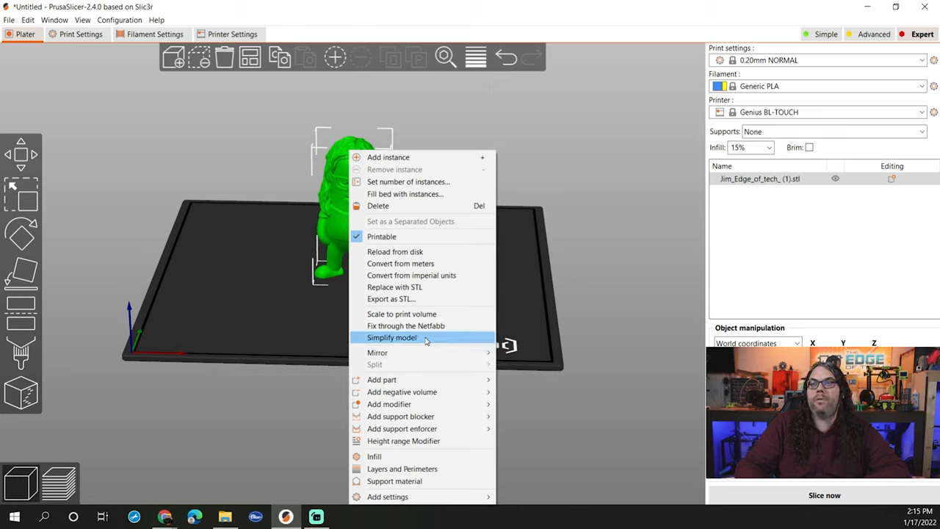
{"action": "left_click", "coordinate": [391, 336]}
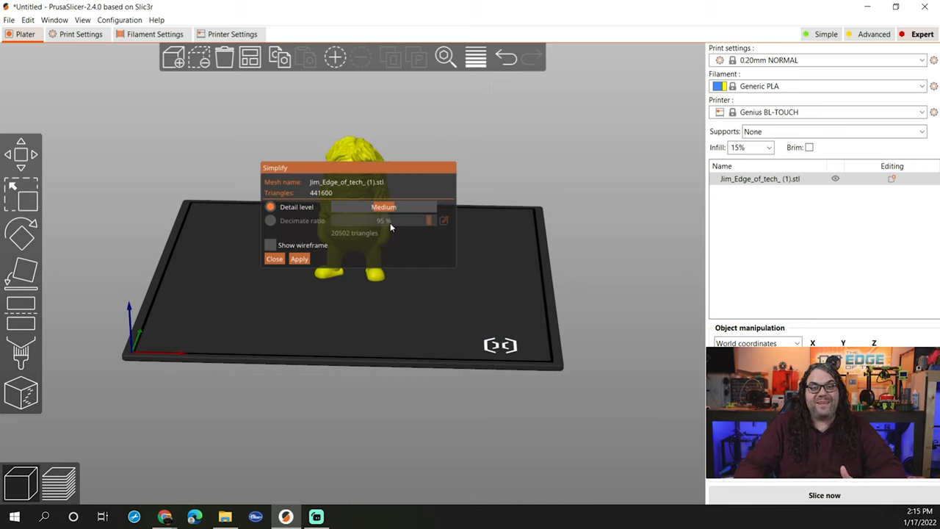
{"action": "mouse_move", "coordinate": [379, 223]}
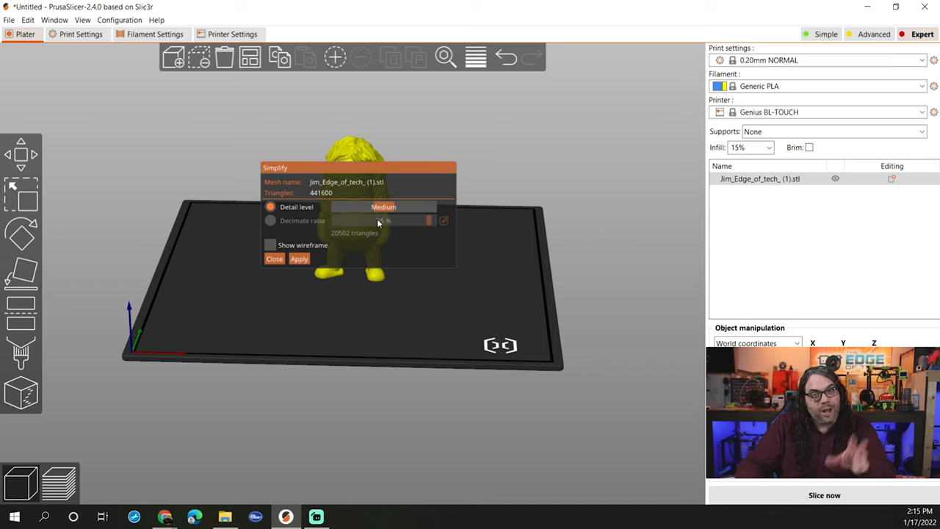
{"action": "mouse_move", "coordinate": [388, 232]}
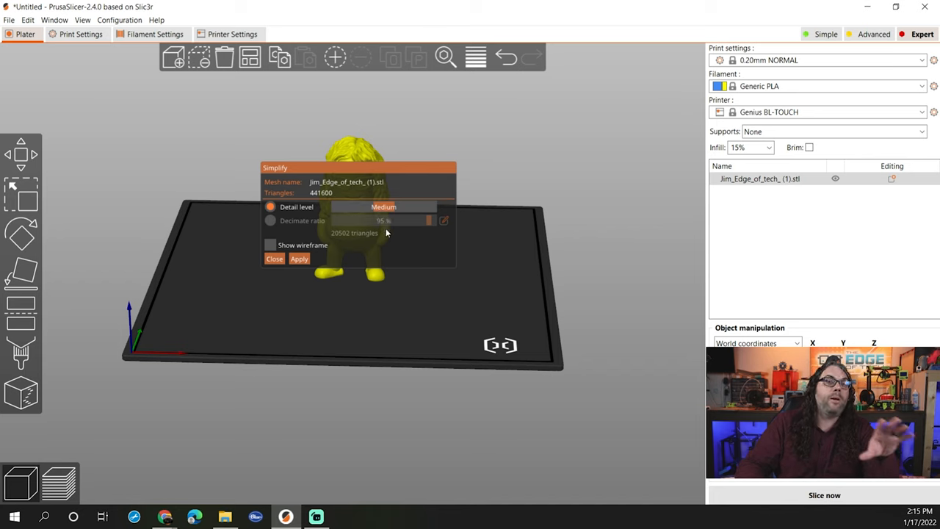
{"action": "left_click", "coordinate": [341, 206]}
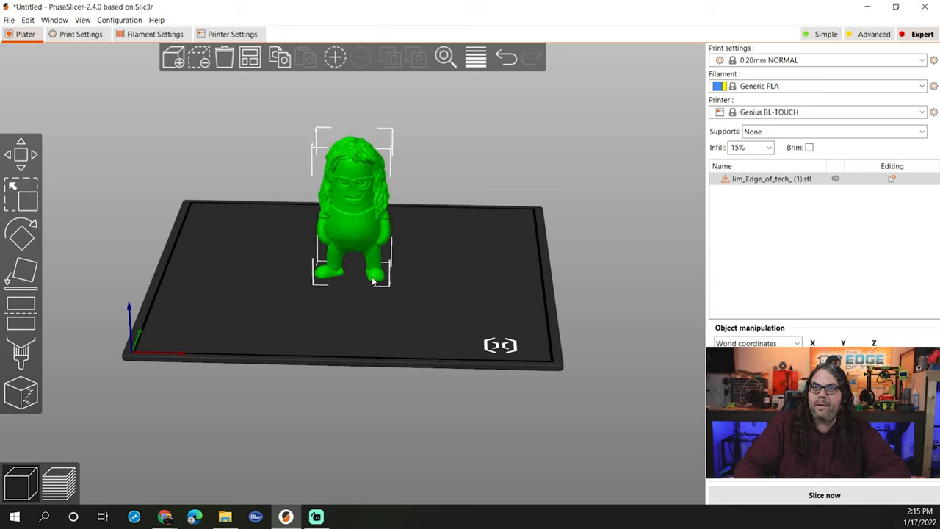
Step: Simplify the figurine further to Extra low detail for a faceted low-poly shape
{"action": "scroll", "scroll_direction": "up", "scroll_amount": 3}
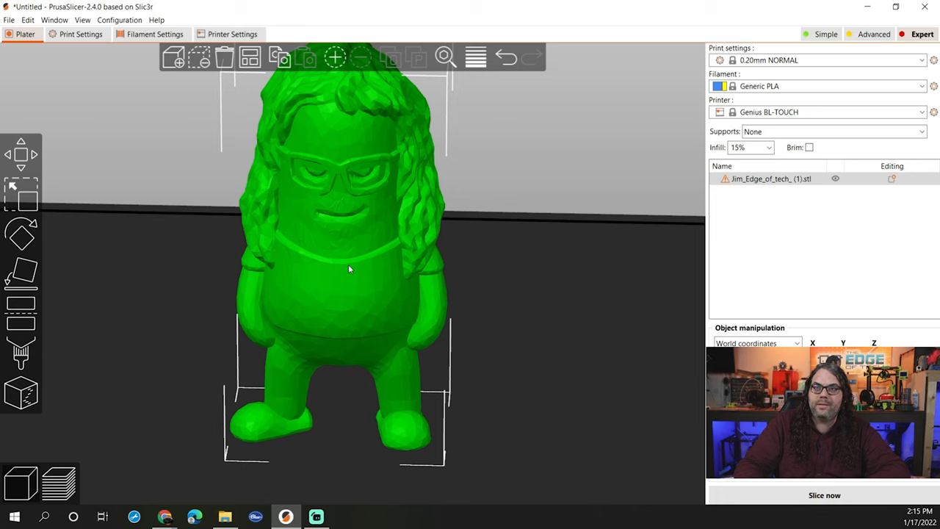
{"action": "mouse_move", "coordinate": [335, 308]}
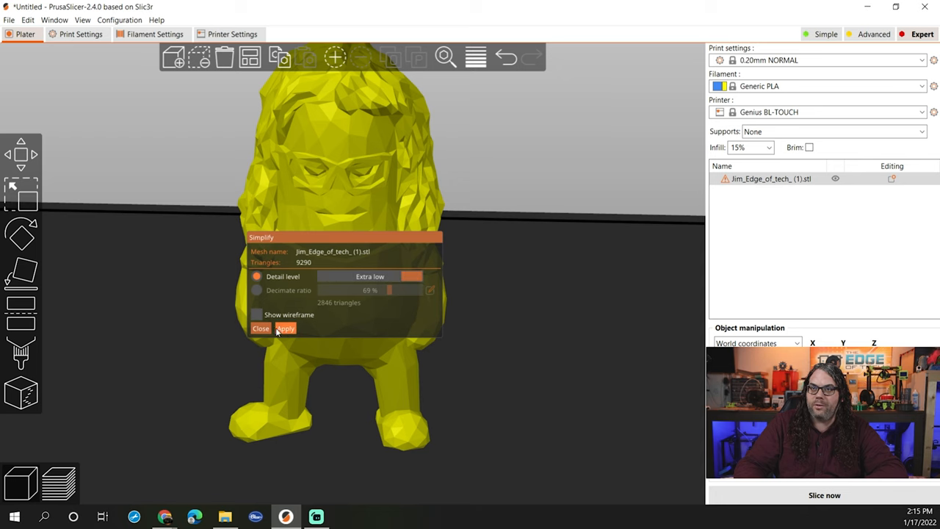
{"action": "left_click", "coordinate": [285, 329]}
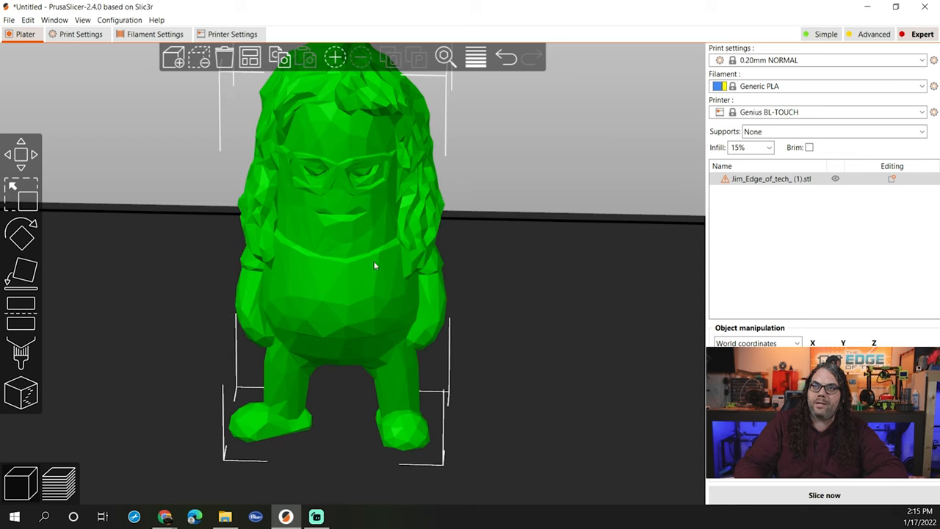
{"action": "scroll", "scroll_direction": "up", "scroll_amount": 3}
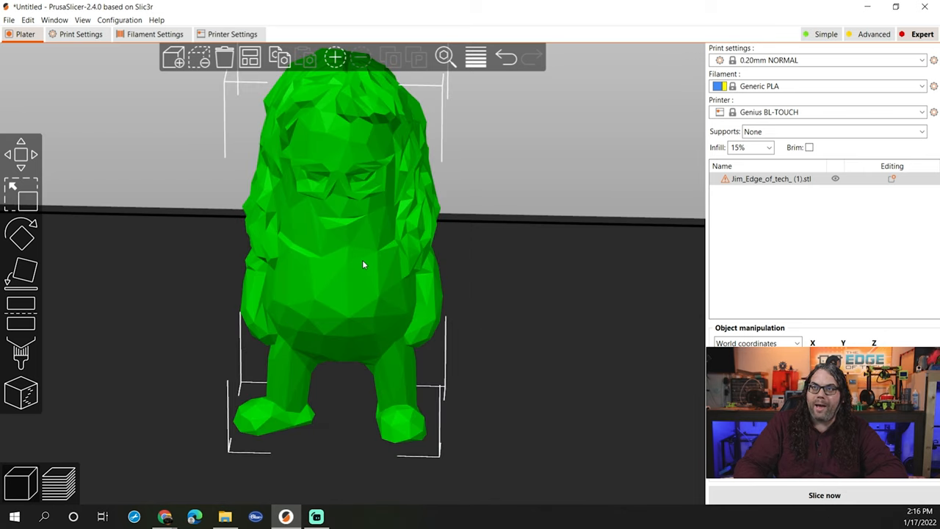
{"action": "mouse_move", "coordinate": [354, 258]}
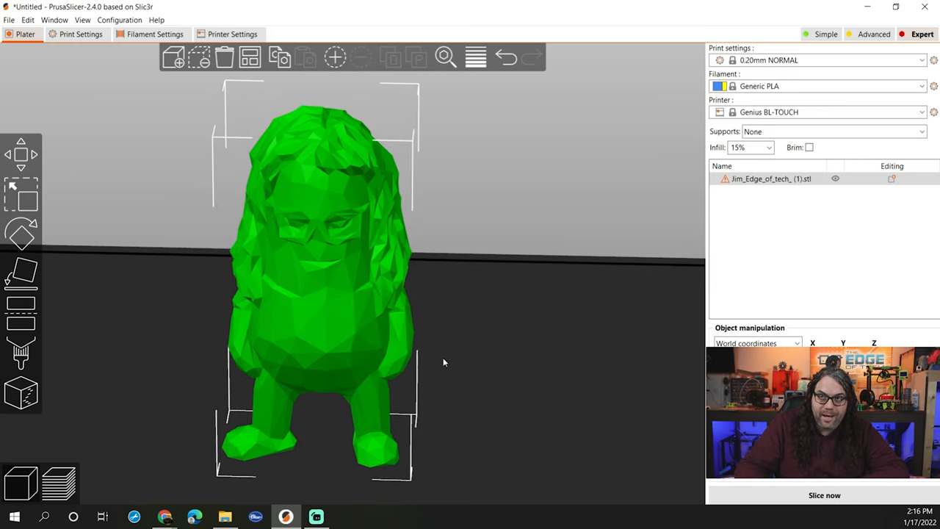
{"action": "mouse_move", "coordinate": [824, 495]}
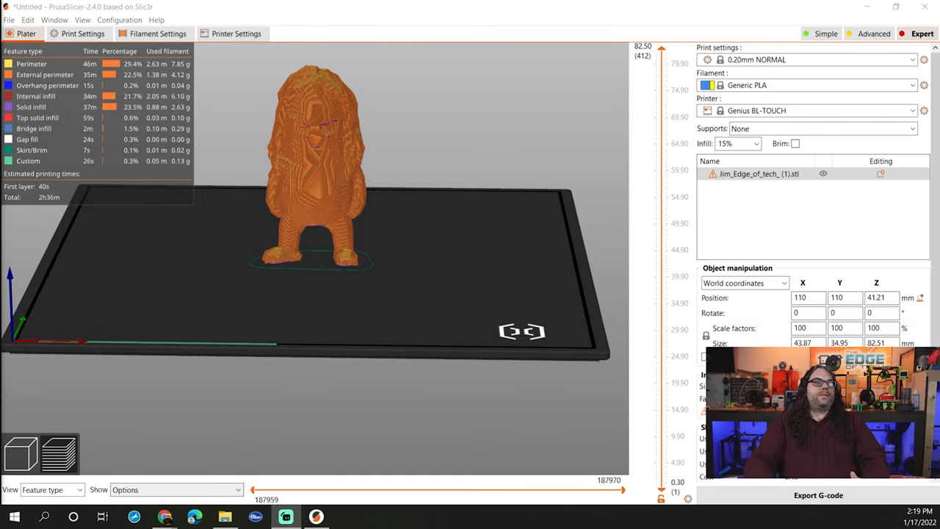
{"action": "mouse_move", "coordinate": [864, 505]}
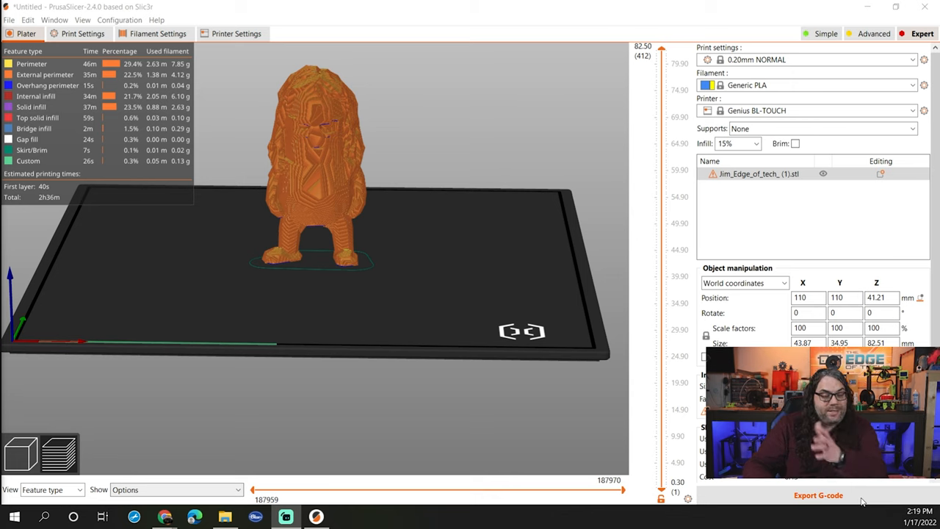
{"action": "mouse_move", "coordinate": [156, 438]}
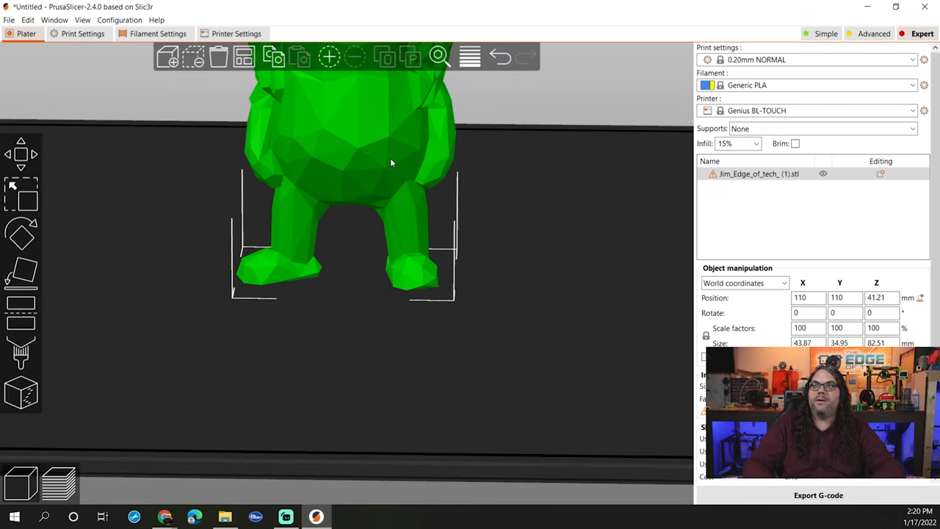
Step: Adjust the view to bring the whole low-poly figurine and bed into sight
{"action": "left_click_drag", "start_coordinate": [389, 162], "coordinate": [360, 117]}
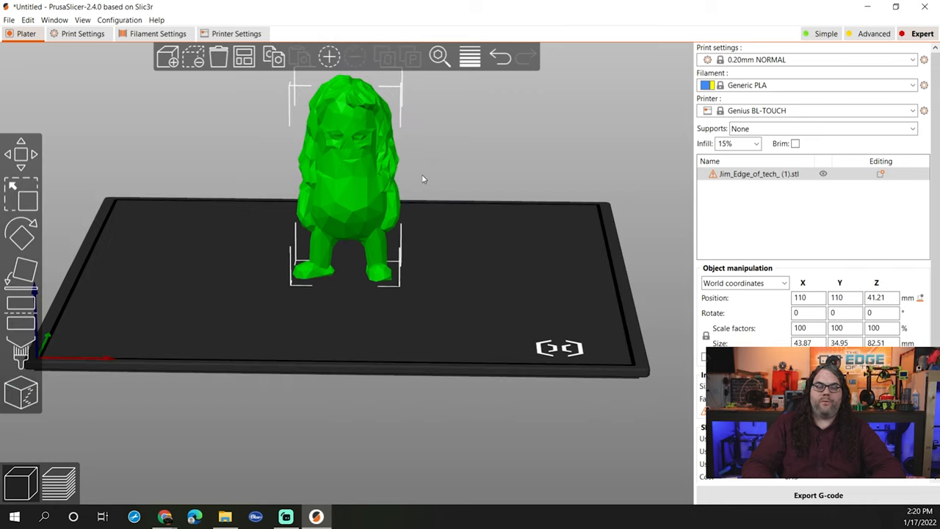
{"action": "mouse_move", "coordinate": [331, 131]}
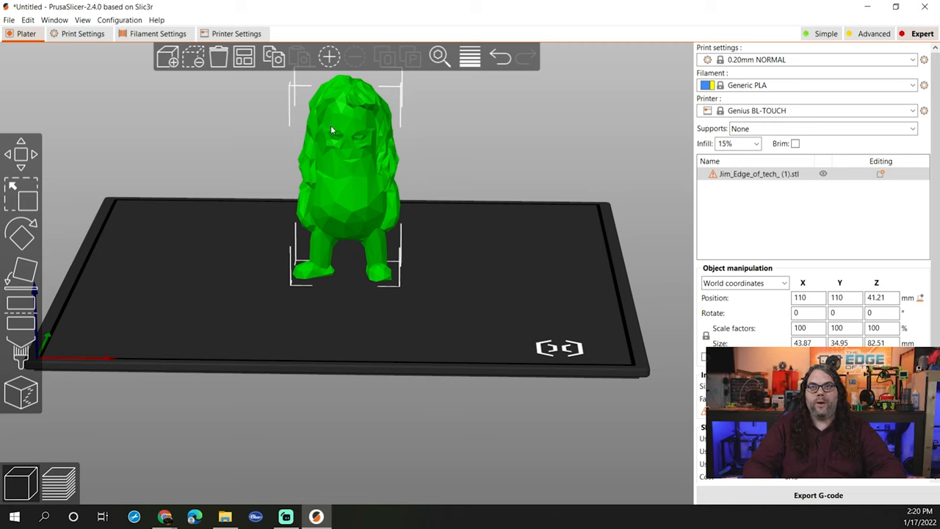
{"action": "mouse_move", "coordinate": [326, 151]}
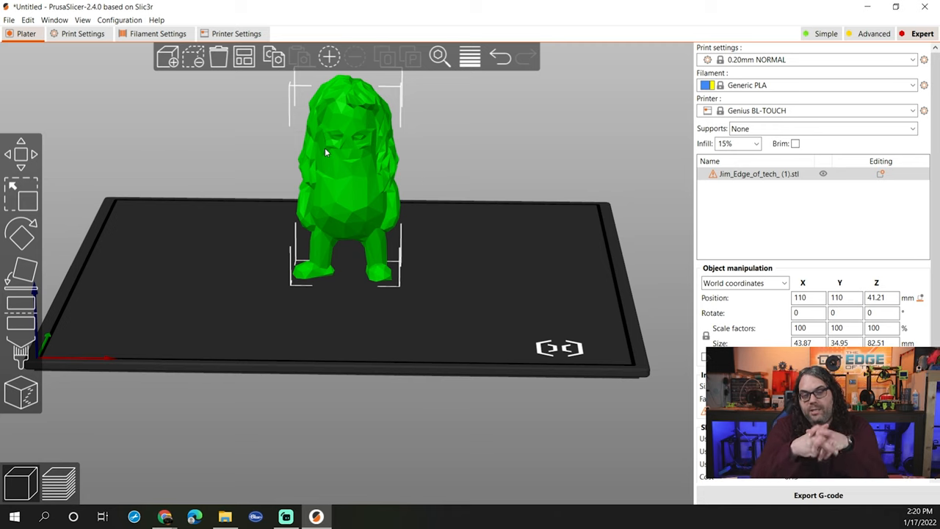